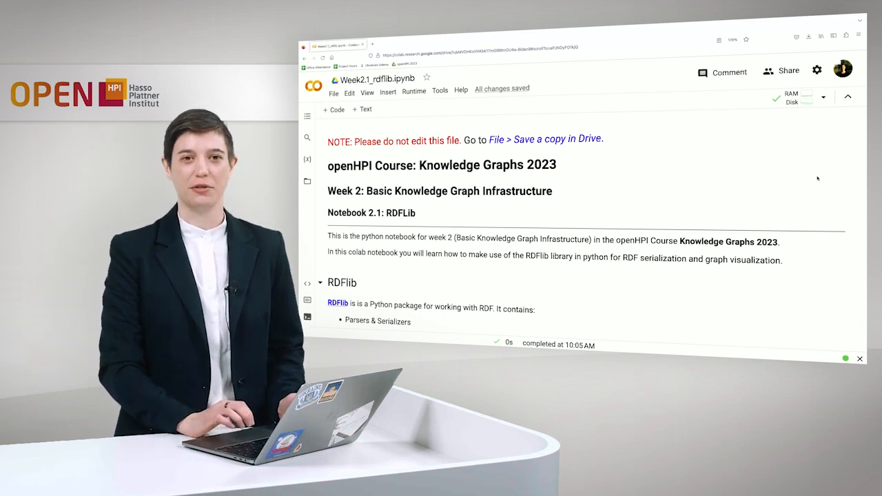
Re-run the rdflib/pydotplus/graphviz/kglab pip install cell and the import cell, reaching the Turtle cell.
scroll(down, 3)
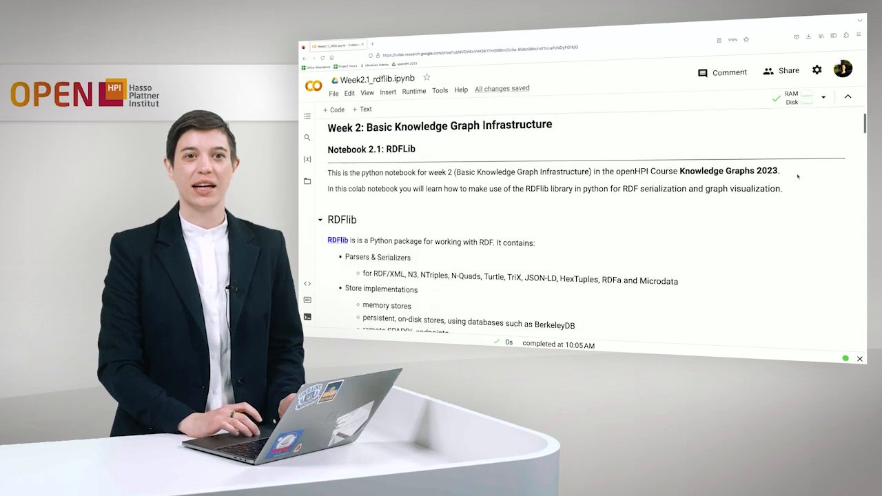
scroll(down, 3)
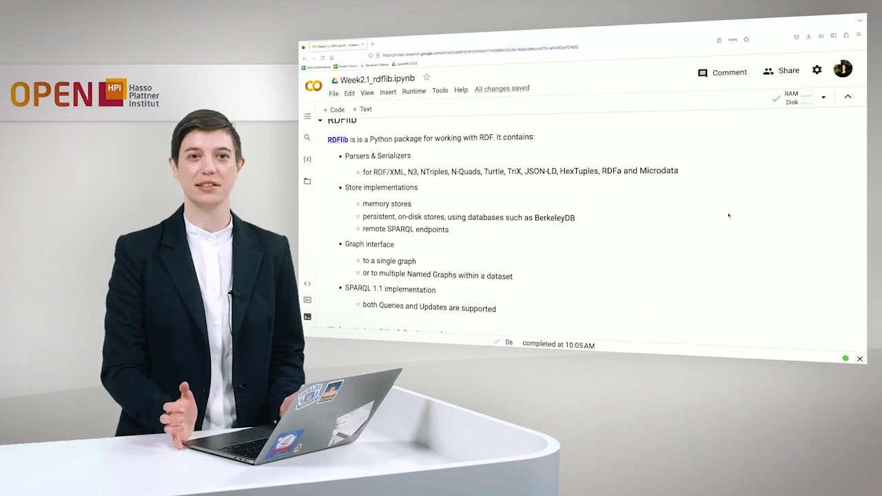
scroll(down, 3)
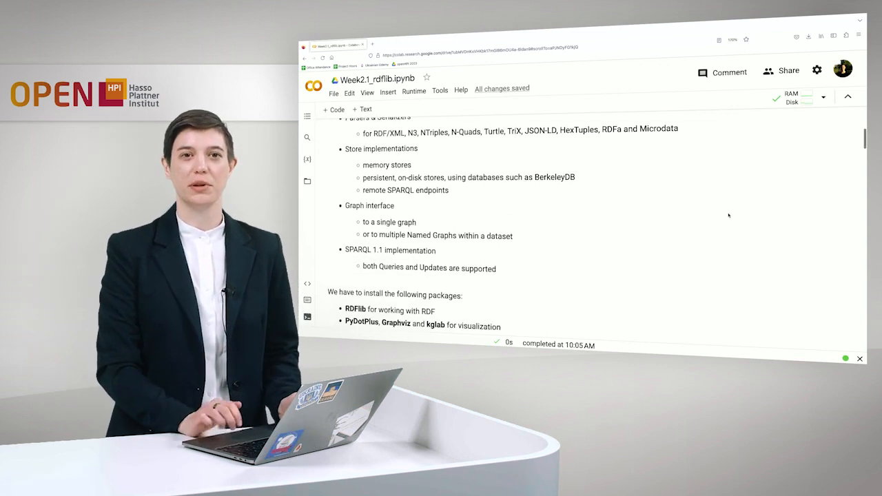
scroll(down, 3)
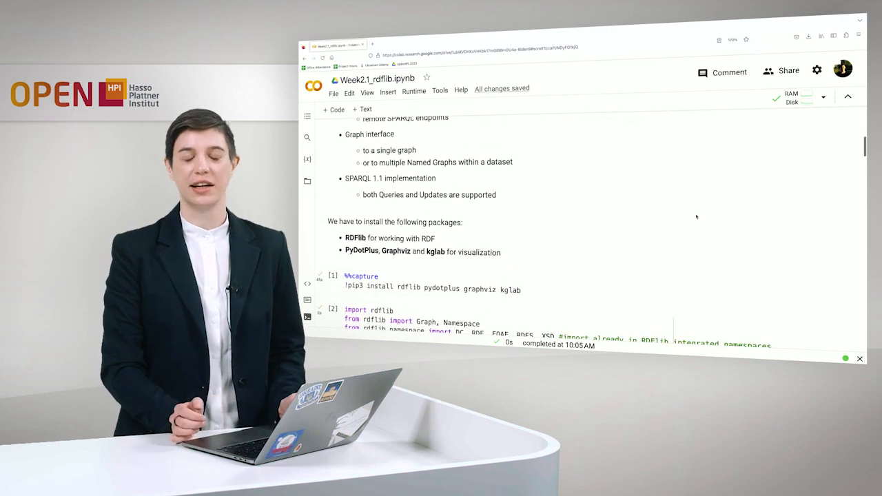
scroll(down, 3)
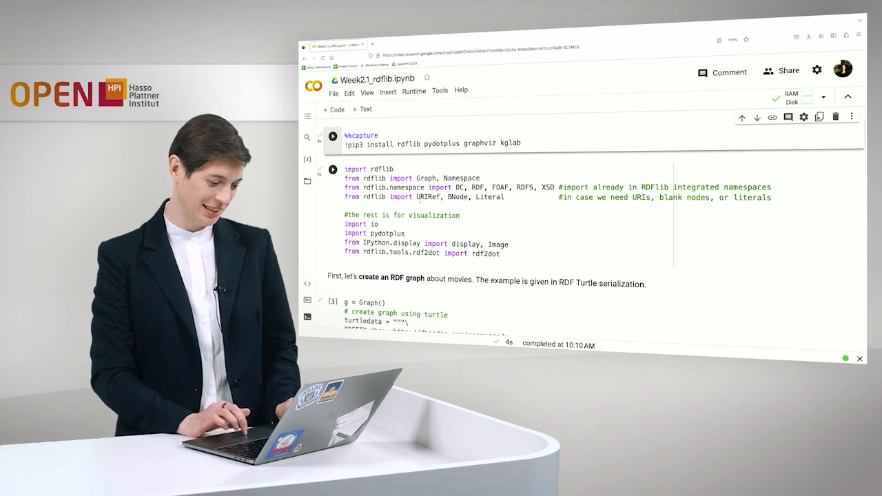
scroll(down, 3)
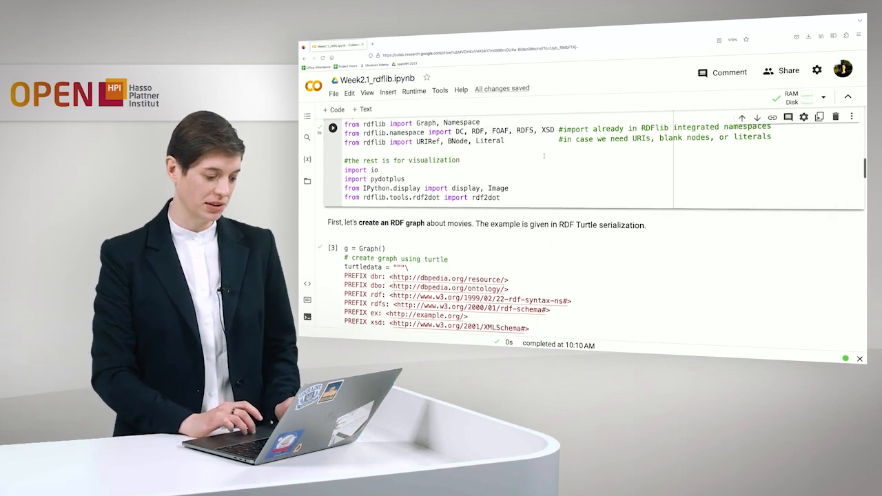
Run the g = Graph() turtledata cell and scroll through its film, actor and award triples.
scroll(down, 3)
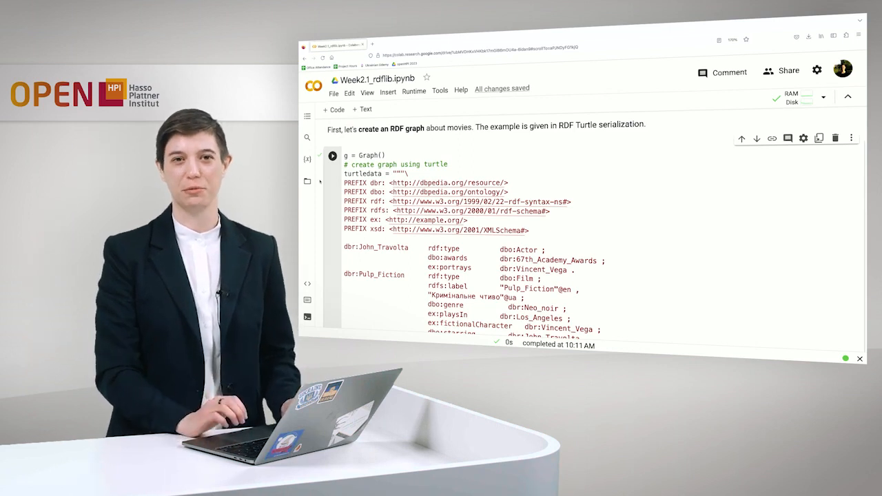
scroll(down, 3)
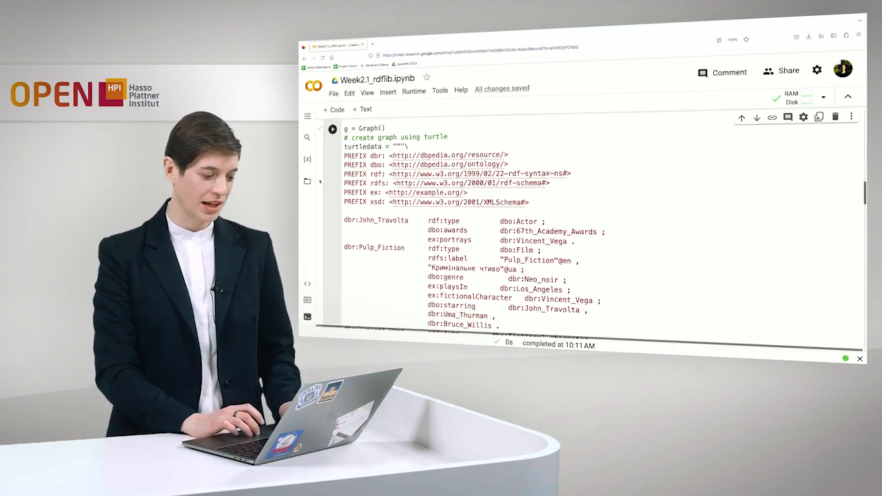
scroll(down, 3)
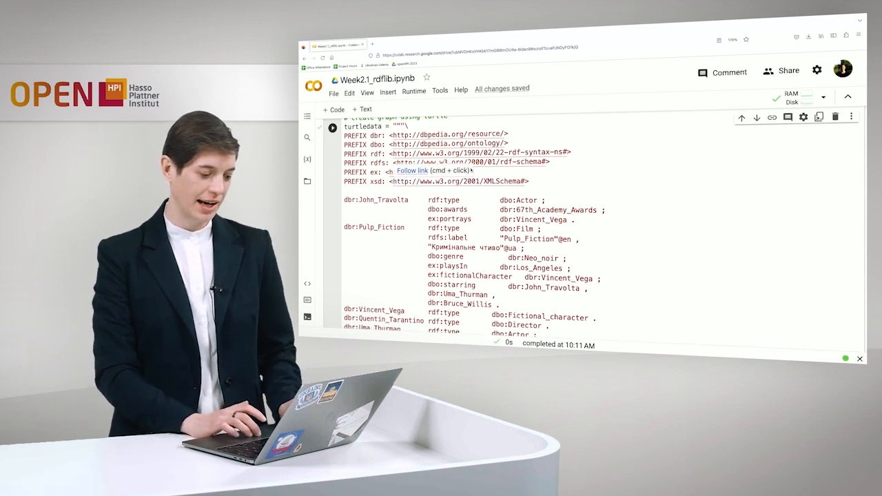
scroll(down, 3)
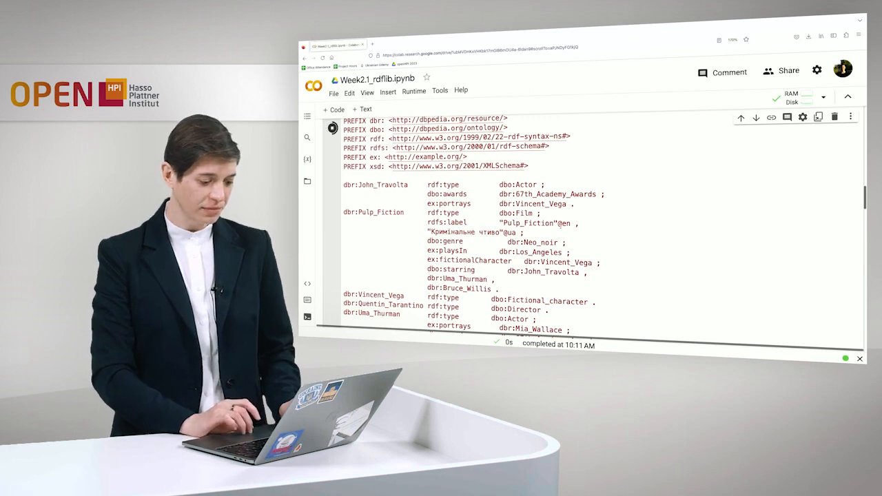
scroll(down, 3)
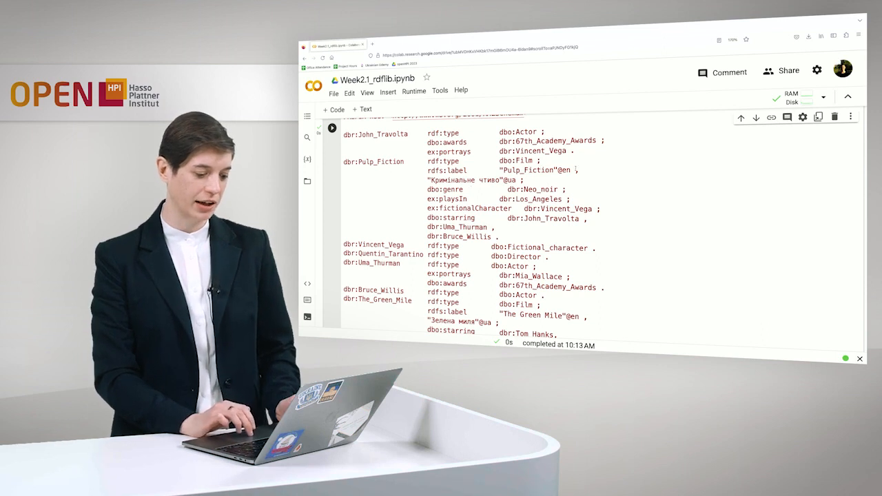
scroll(down, 3)
text( ,)
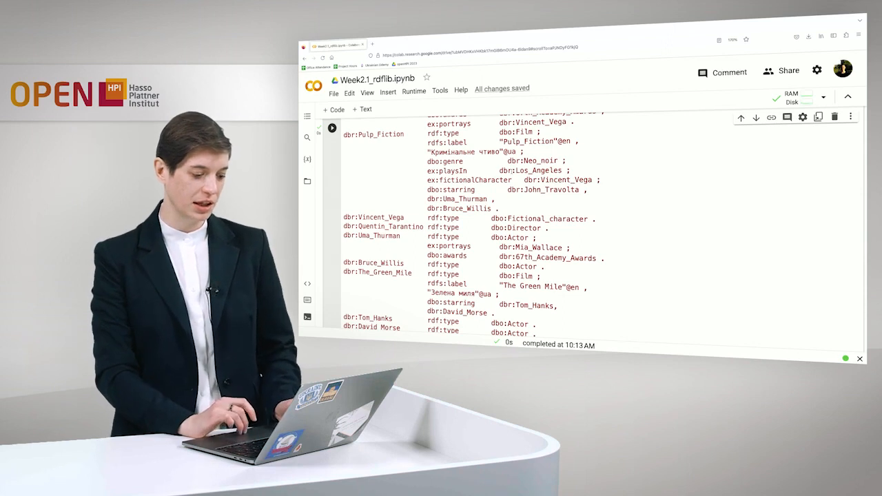
scroll(down, 3)
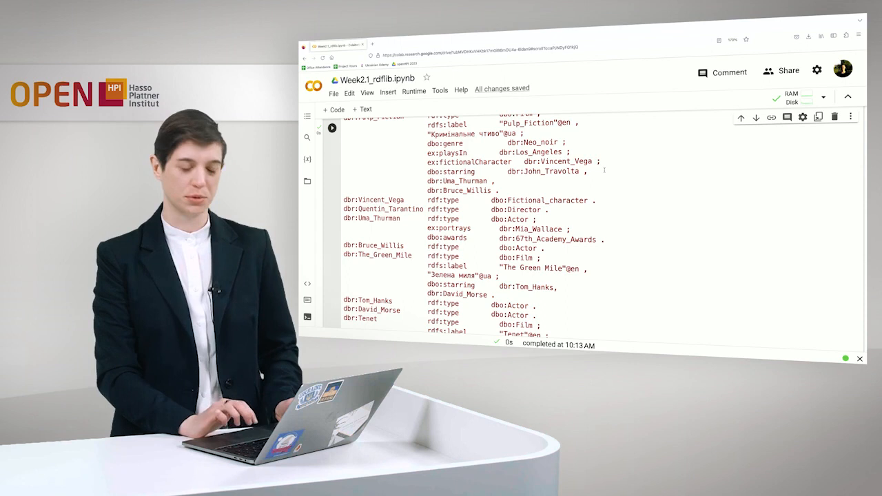
scroll(down, 3)
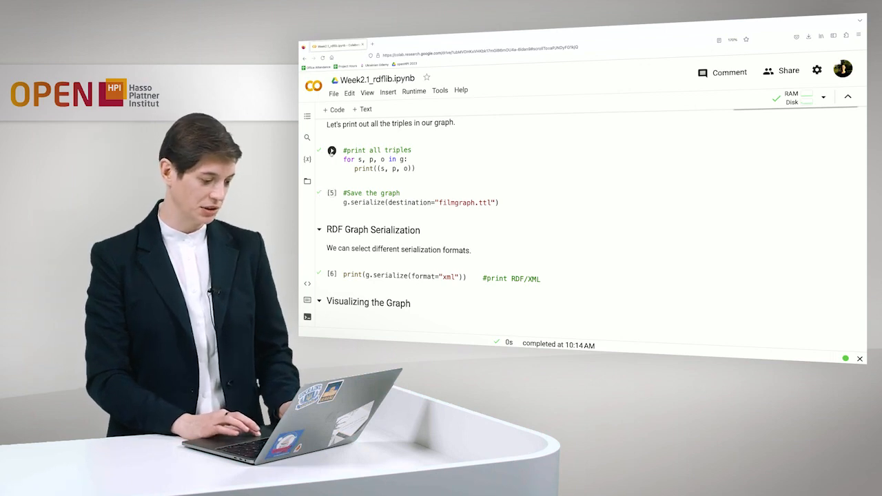
Run the '#print all triples' cell and scroll through the printed URIRef tuples.
click(331, 146)
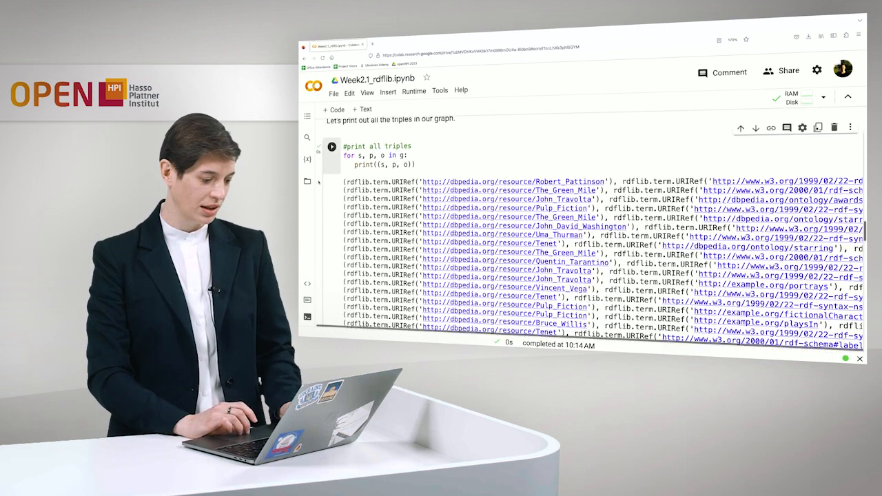
scroll(down, 3)
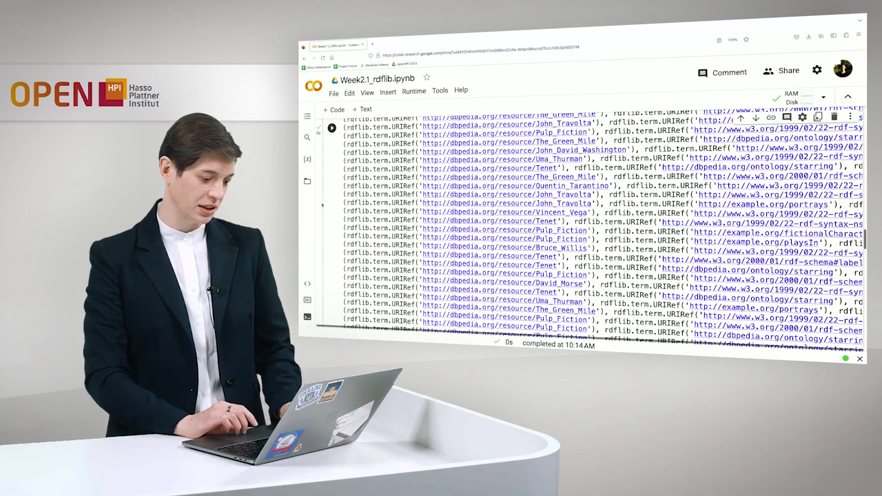
scroll(down, 3)
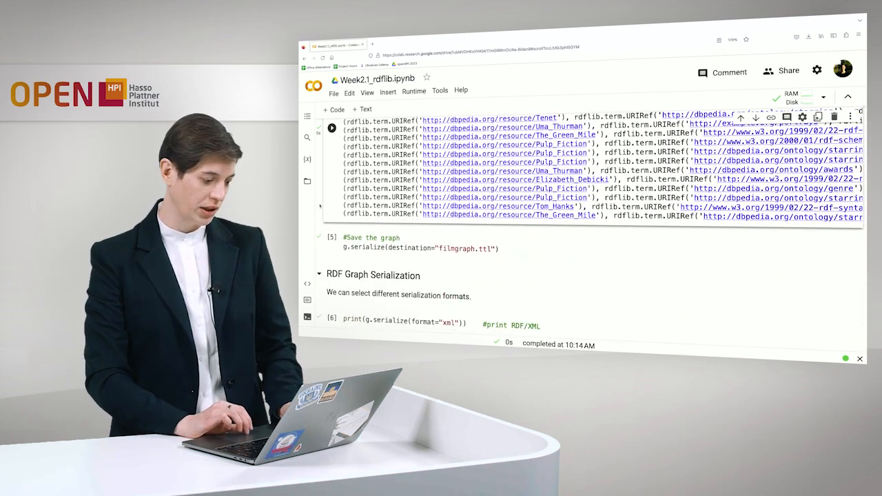
scroll(down, 3)
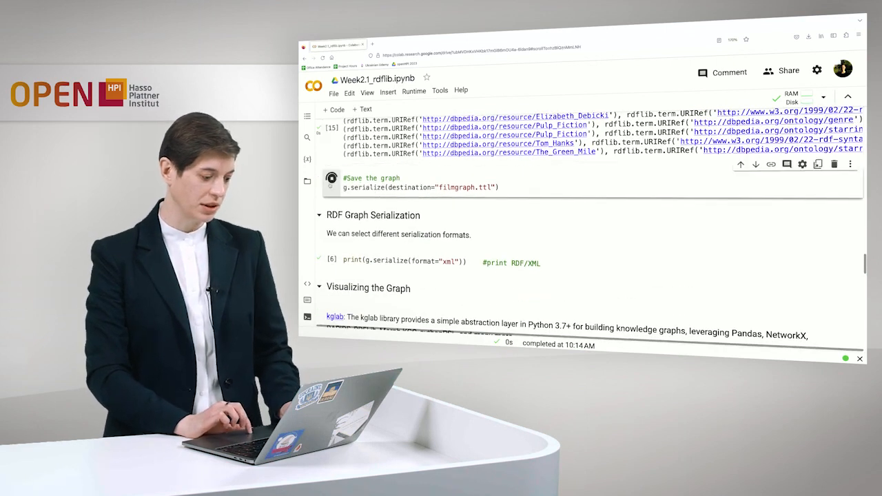
Run the g.serialize(destination="filmgraph.ttl") cell to save the graph.
click(331, 178)
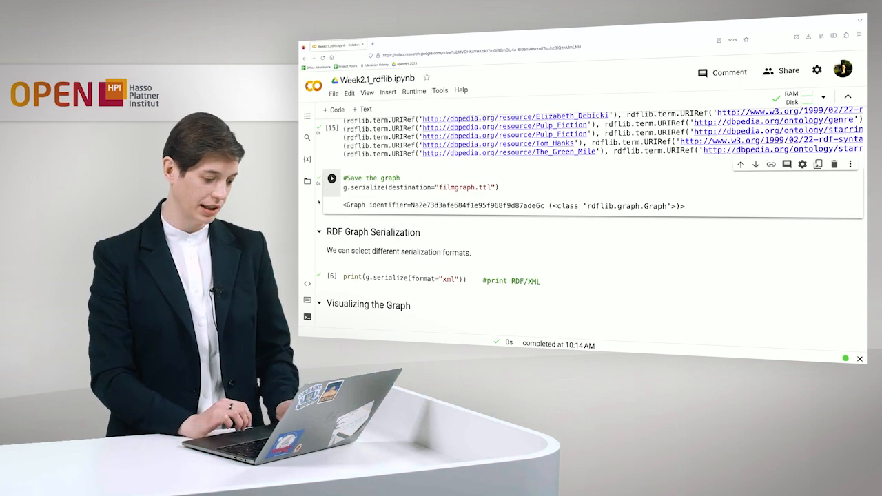
scroll(down, 3)
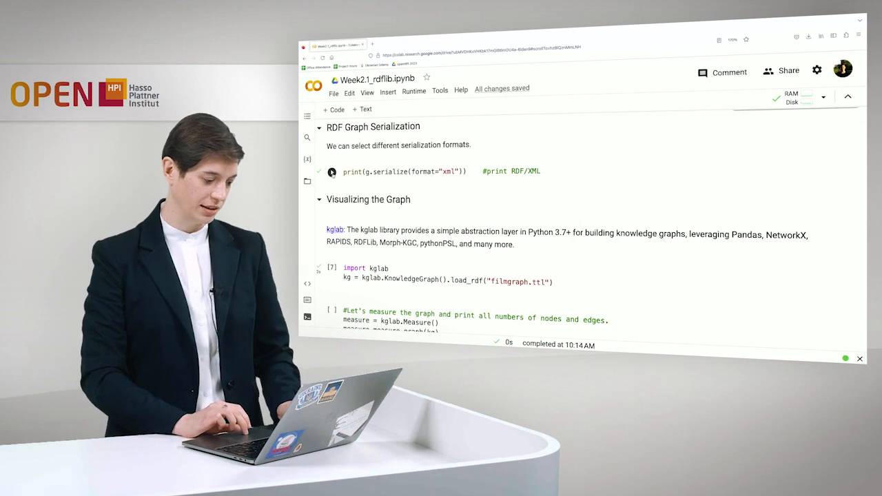
Run print(g.serialize(format="xml")) and scroll the RDF/XML output to its closing tag.
click(331, 171)
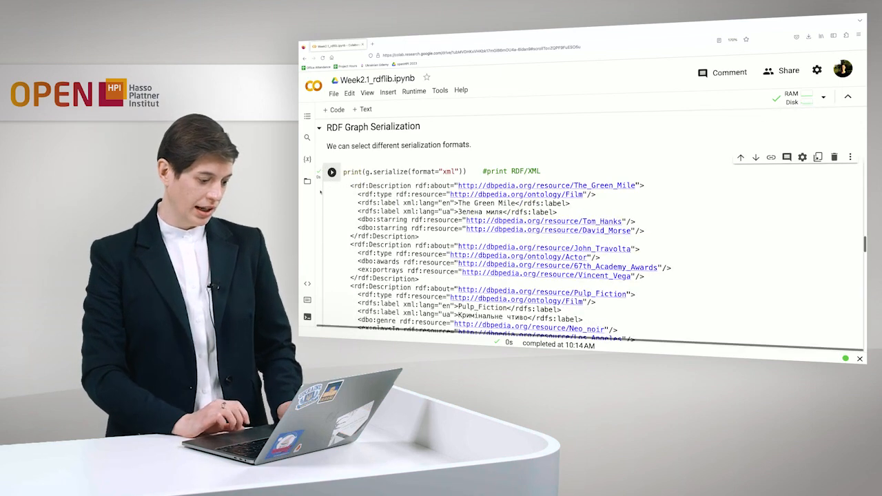
scroll(down, 3)
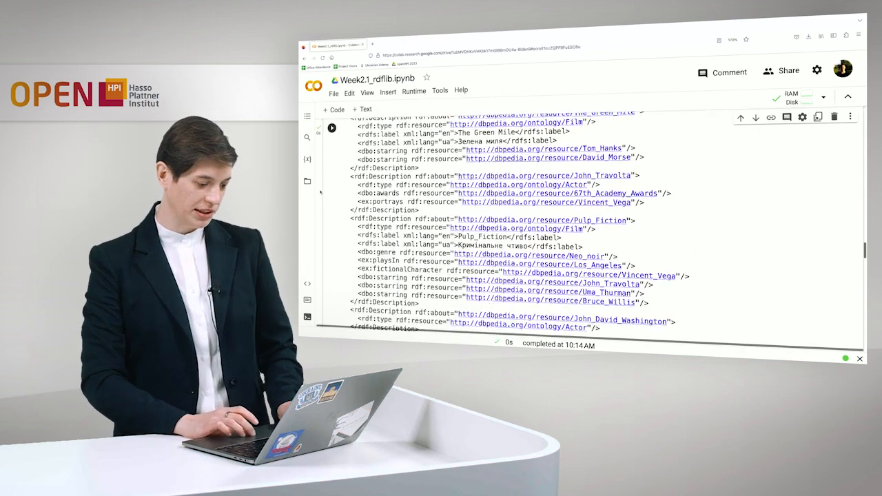
scroll(down, 3)
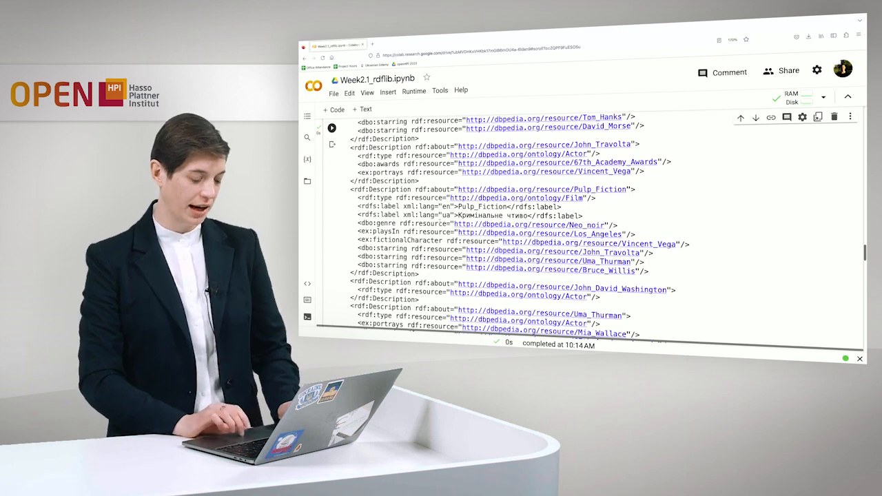
scroll(down, 3)
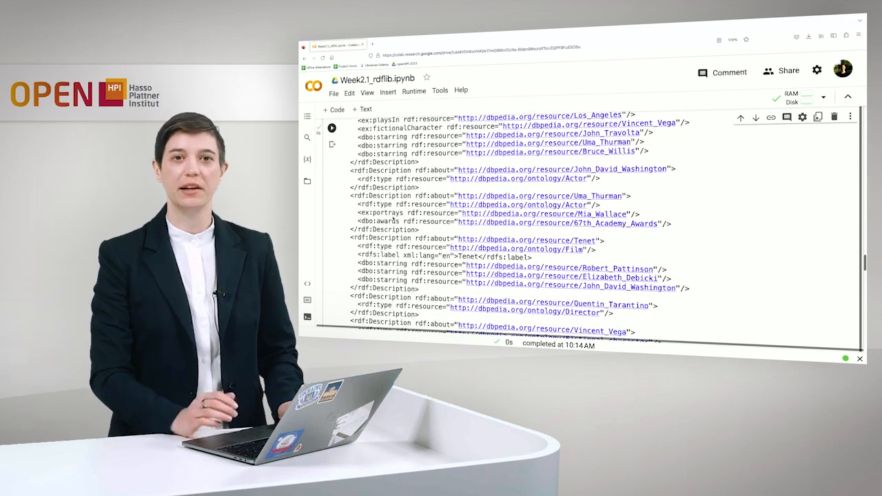
scroll(down, 3)
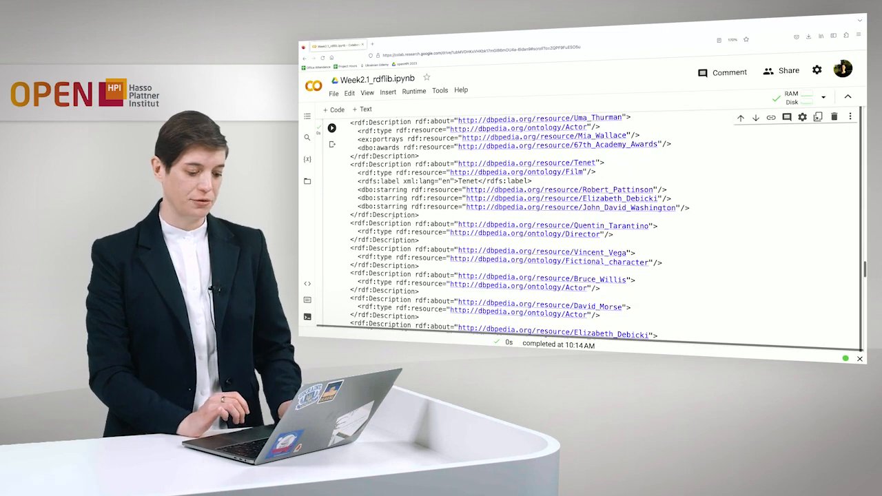
scroll(down, 3)
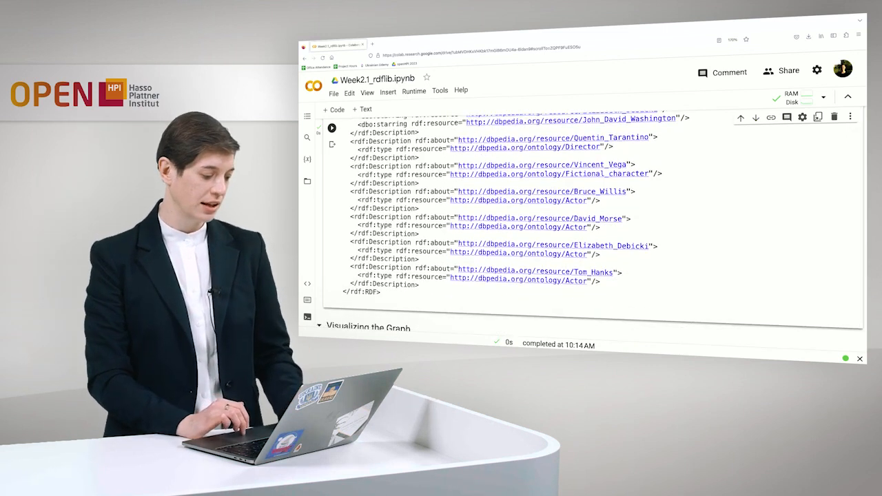
scroll(down, 3)
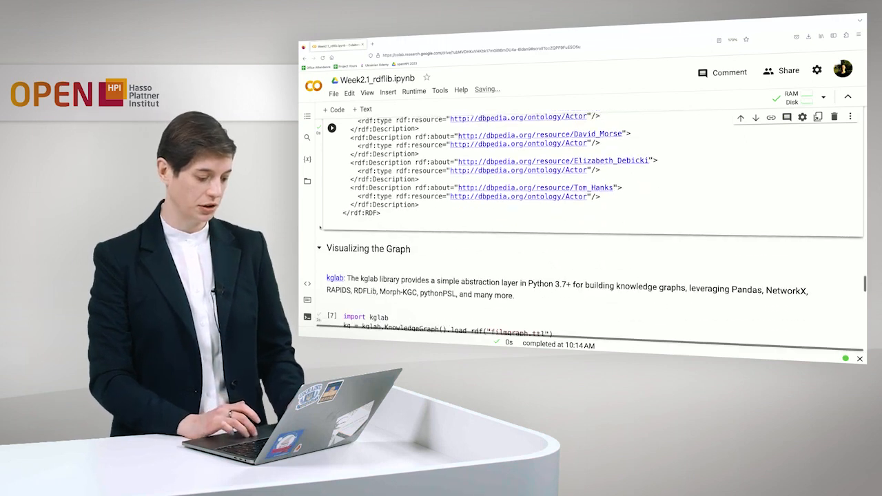
scroll(down, 3)
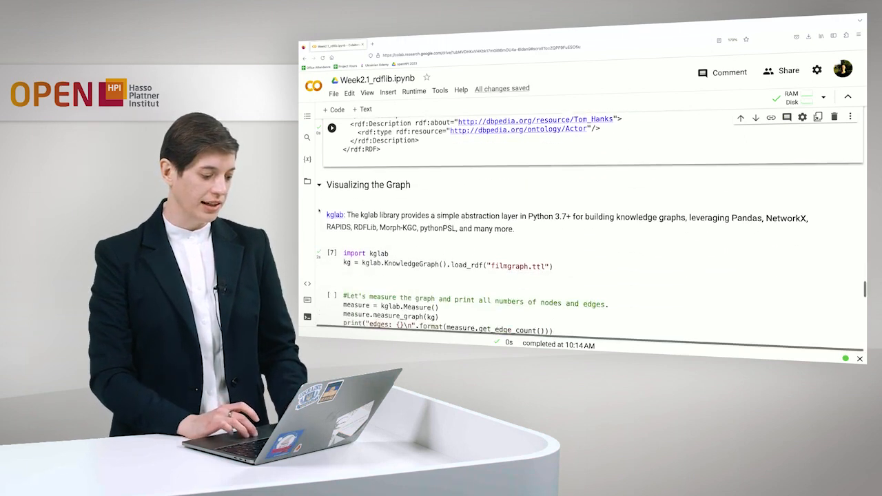
Scroll down to the Visualizing the Graph section with the import kglab cell.
scroll(down, 3)
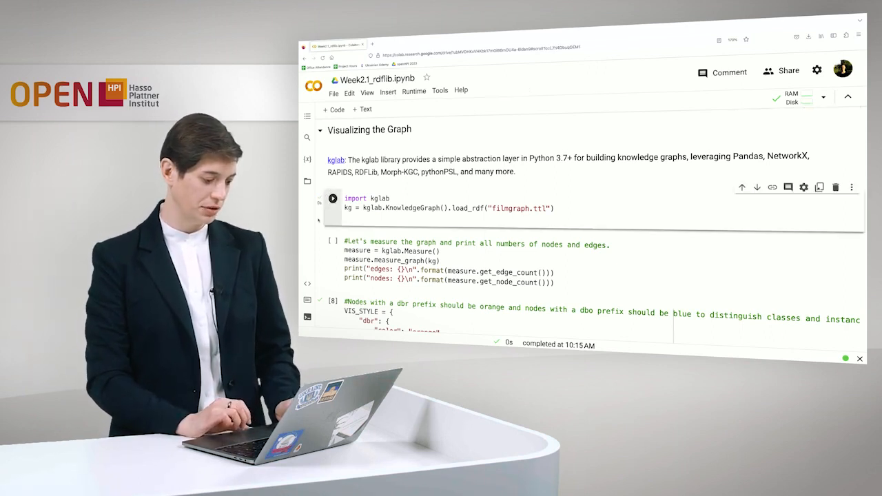
Scroll down to the VIS_STYLE cell that builds the pyvis graph.
scroll(down, 3)
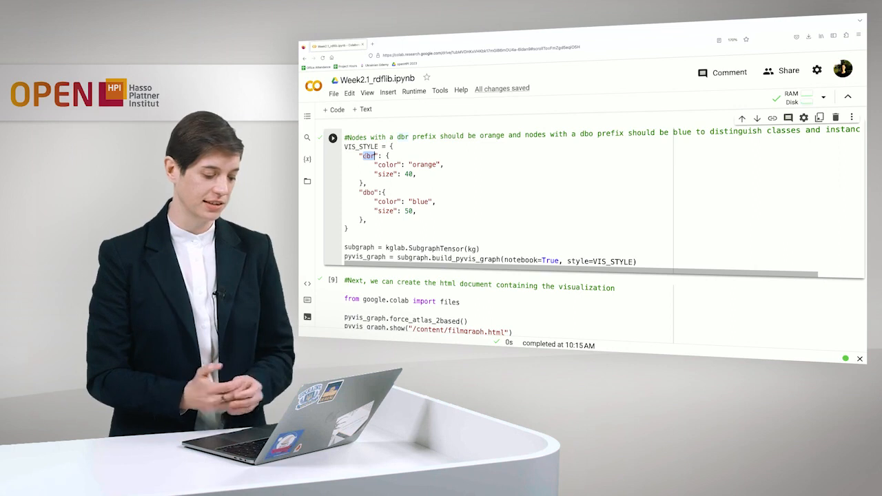
Highlight the dbr and dbo style entries, export filmgraph.html, and open the downloaded file.
double_click(367, 192)
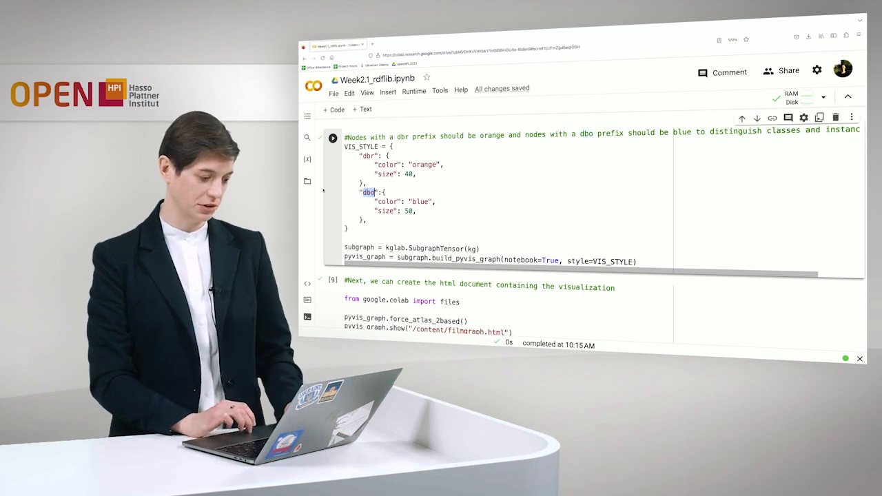
click(332, 137)
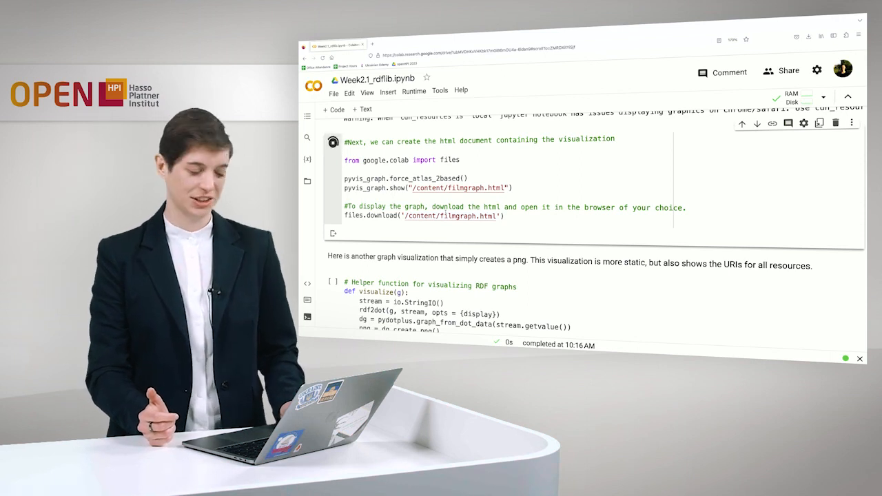
click(332, 142)
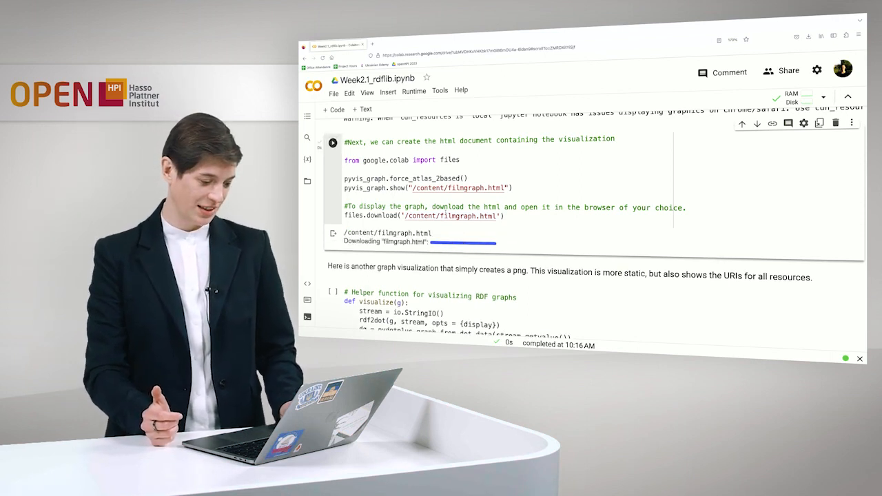
click(808, 37)
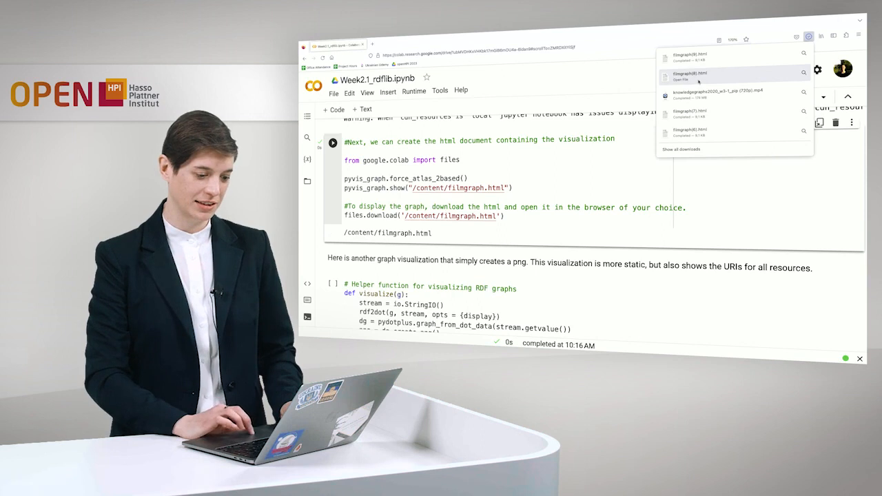
click(689, 76)
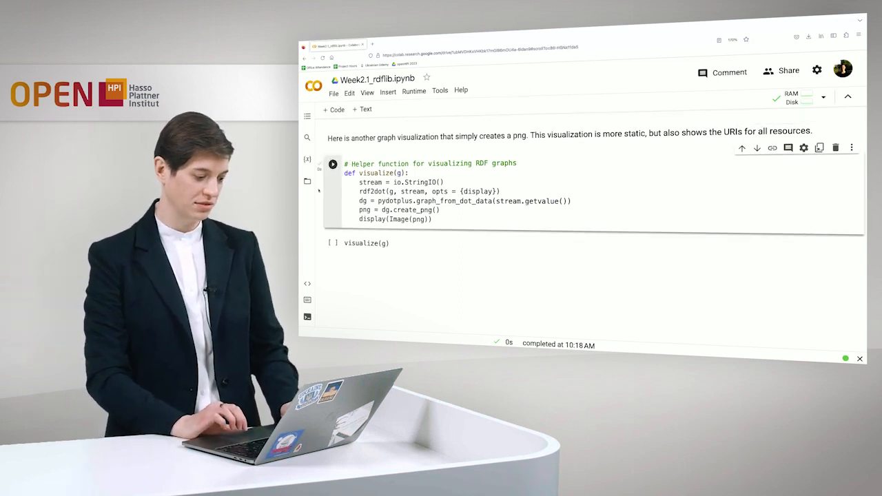
Run the PNG helper function cell and the visualize(g) cell to display the graph image.
scroll(down, 3)
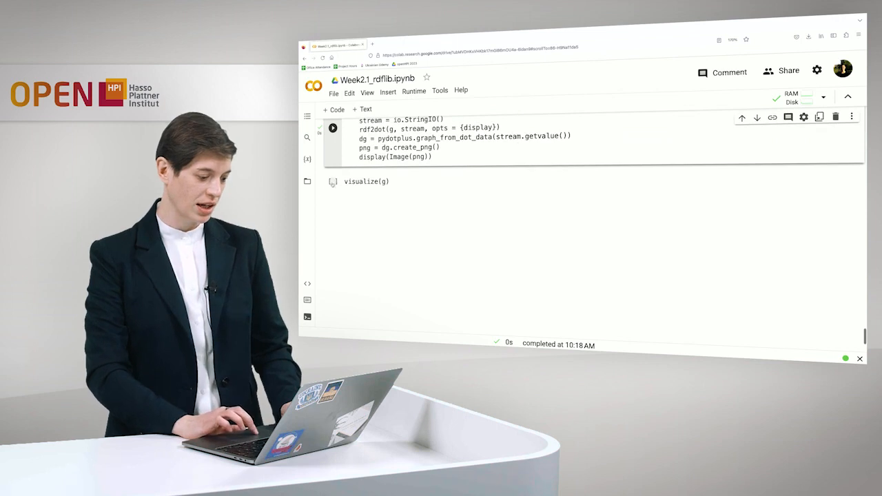
click(332, 181)
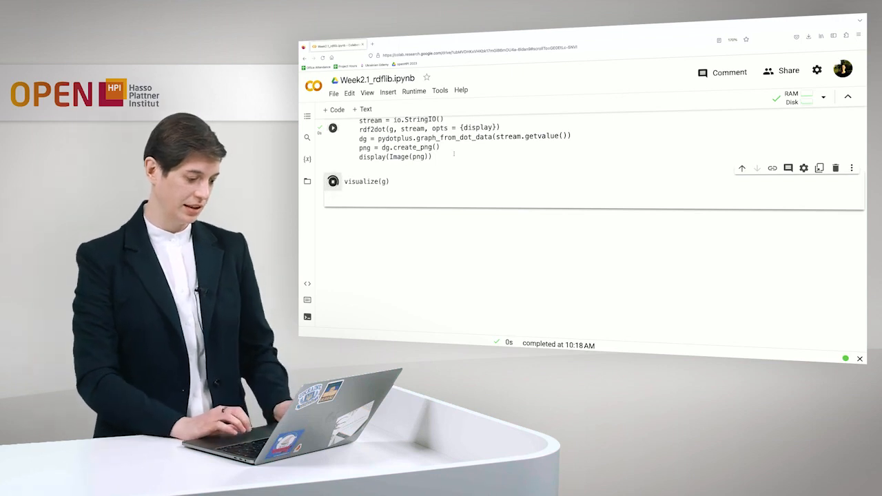
click(332, 128)
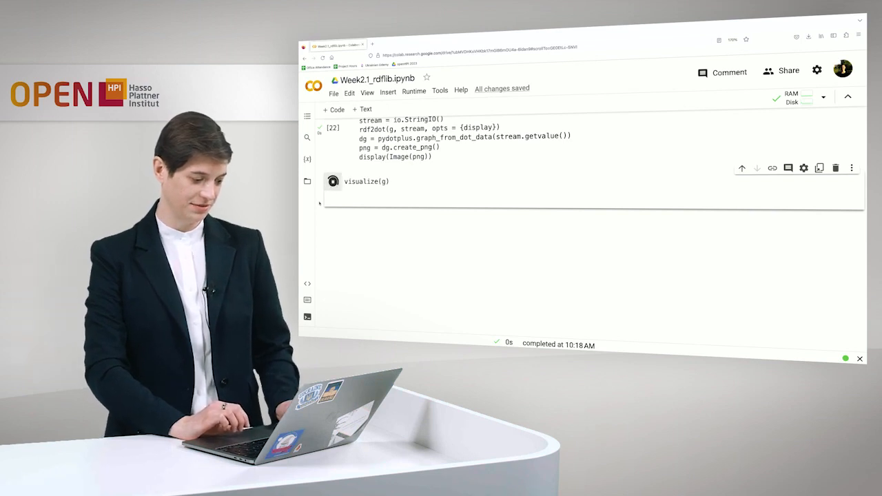
click(333, 181)
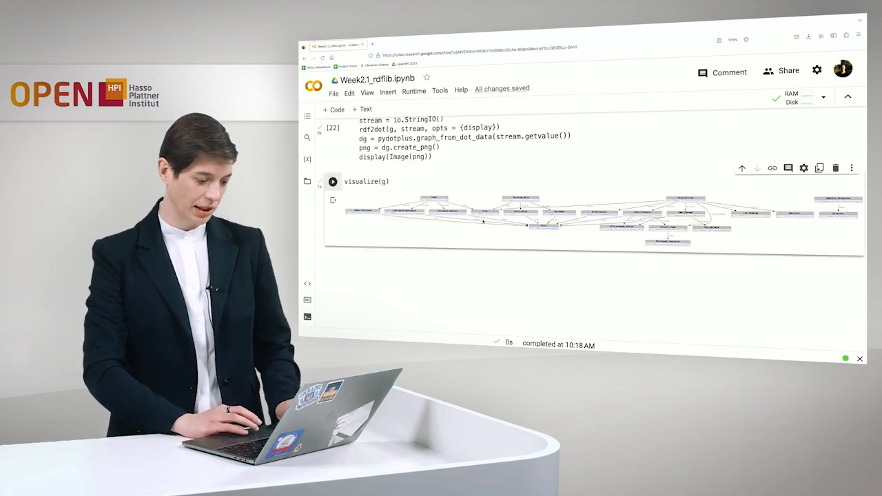